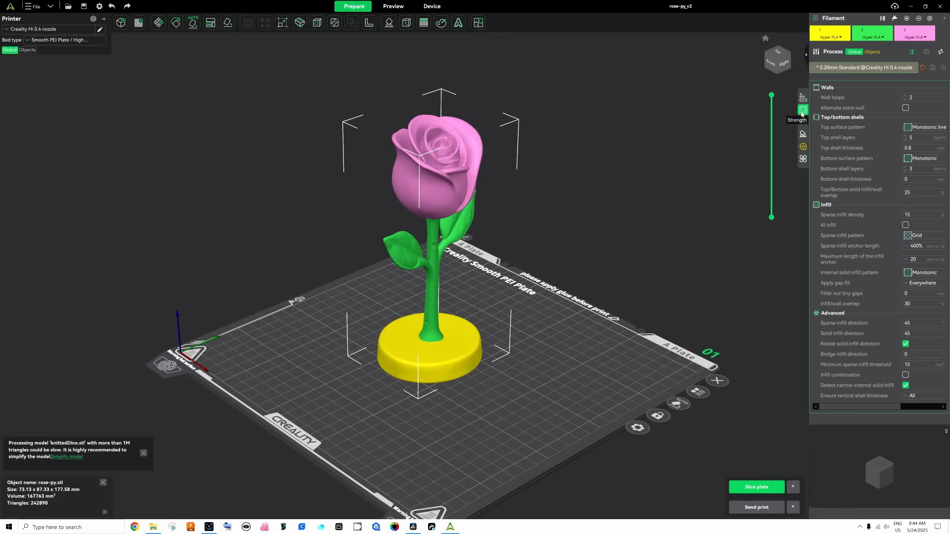
Check the Quality layer height and line width, then switch color painting to the Fill tool
{"action": "left_click", "coordinate": [802, 98]}
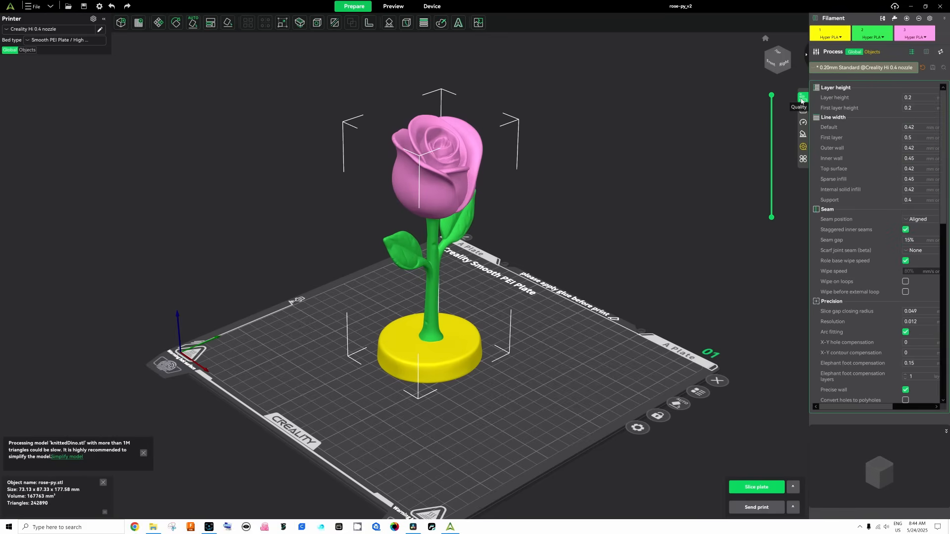
{"action": "left_click", "coordinate": [441, 22]}
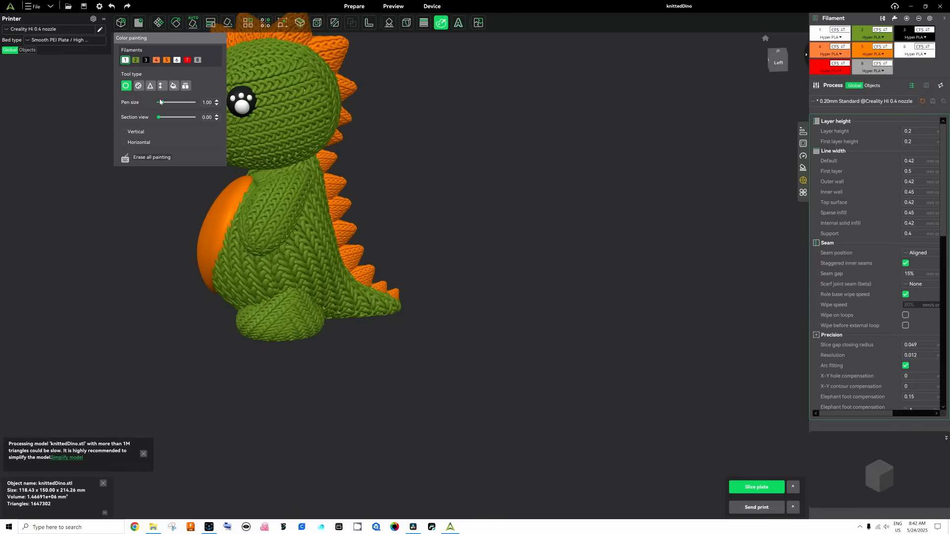
{"action": "left_click", "coordinate": [173, 86]}
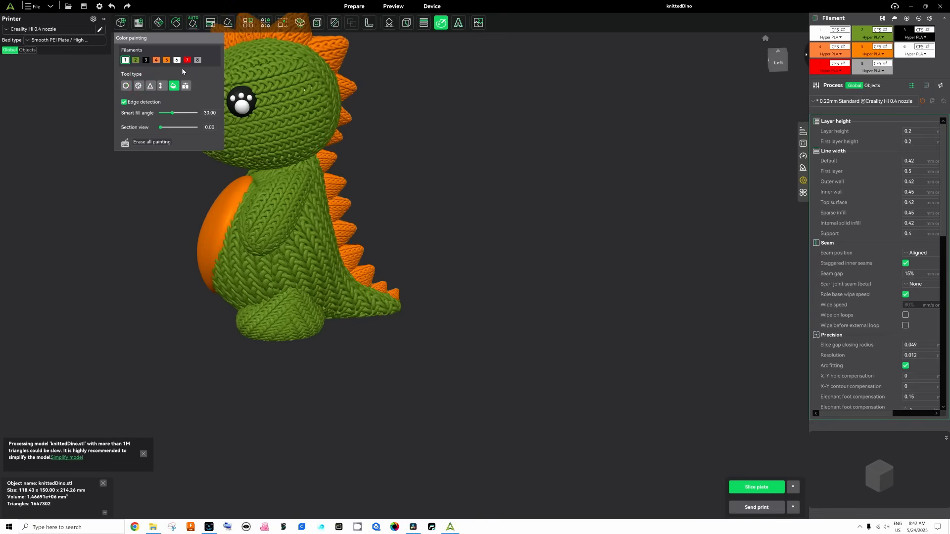